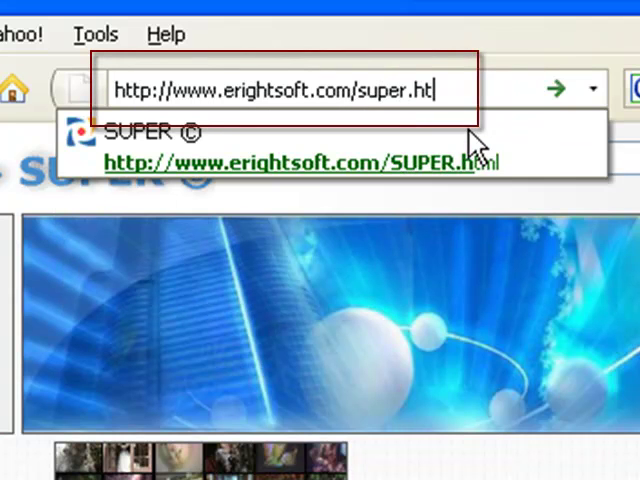
type("ml")
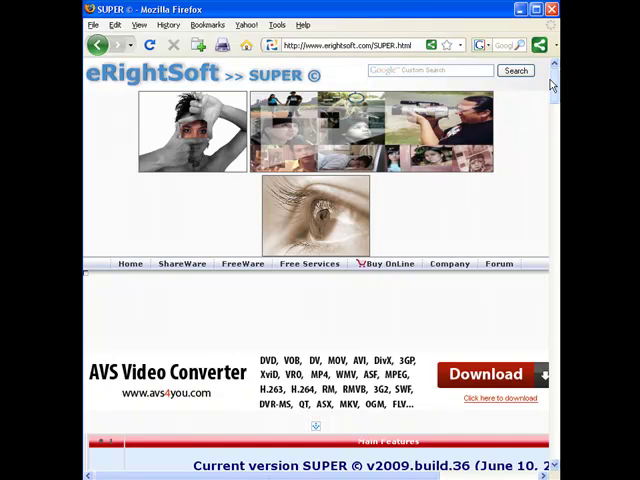
mouse_move(552, 86)
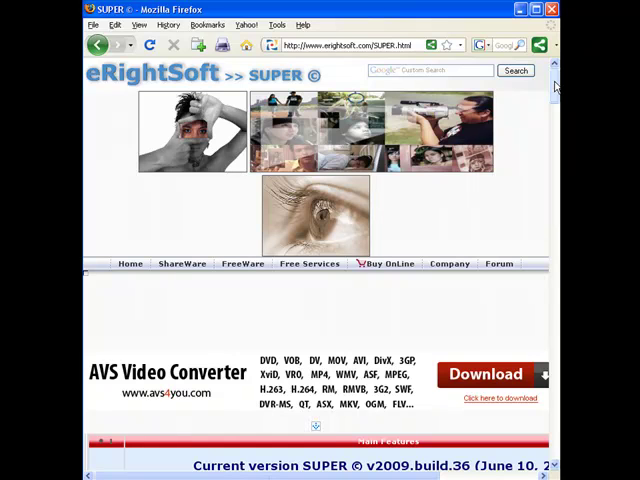
mouse_move(470, 110)
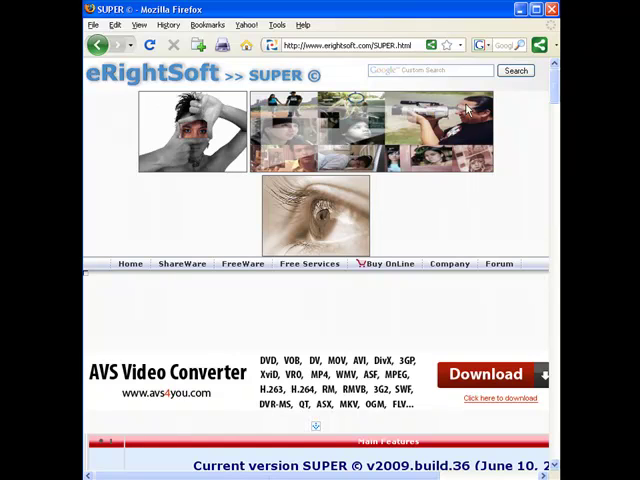
Step: Scroll the SUPER © page down to the 'Download SUPER © setup file' link
scroll("down", 3)
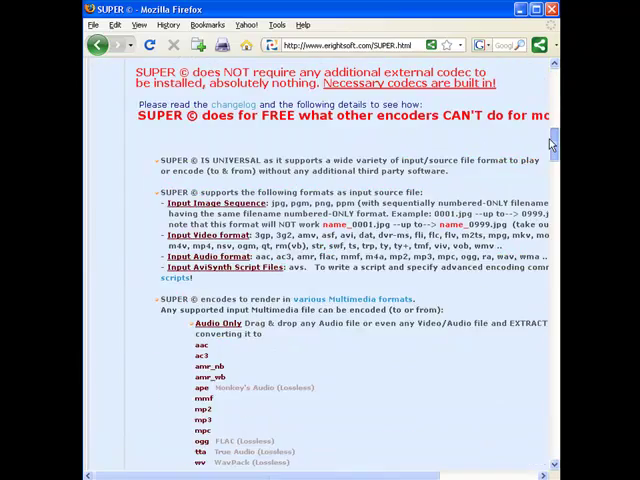
scroll("down", 3)
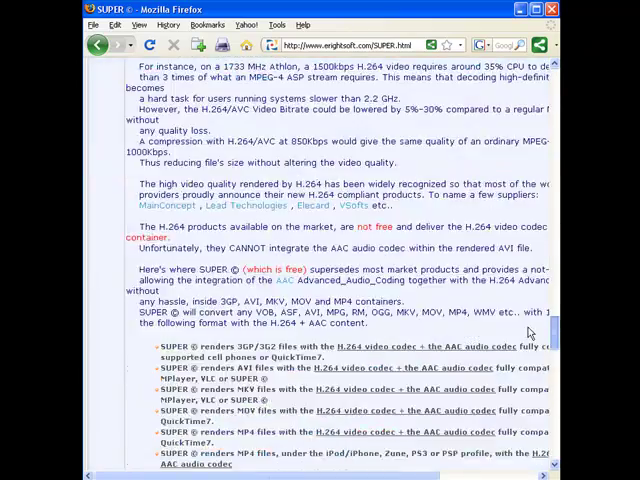
scroll("down", 3)
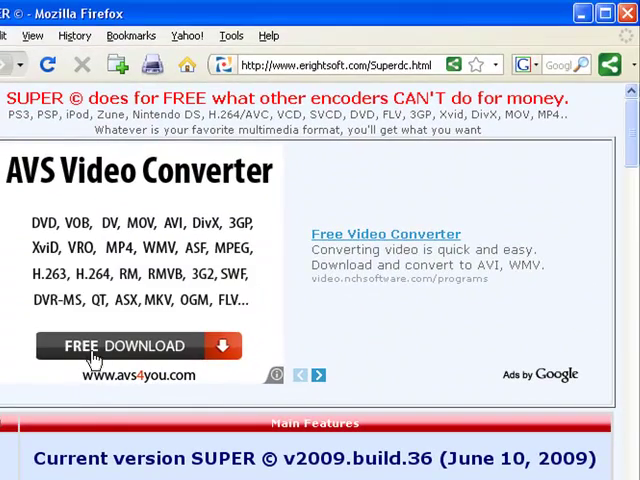
mouse_move(596, 222)
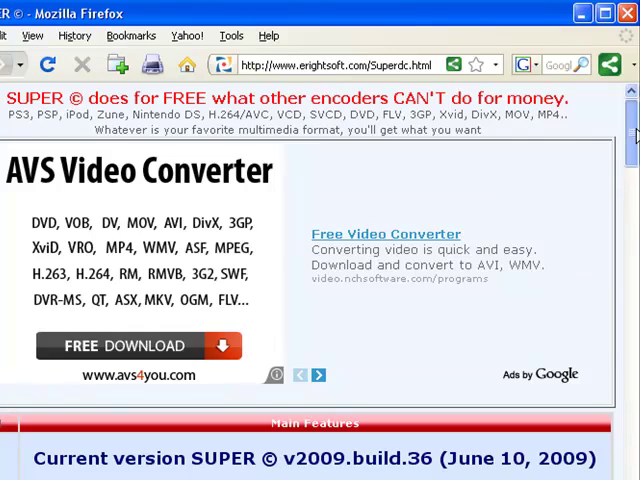
scroll("down", 3)
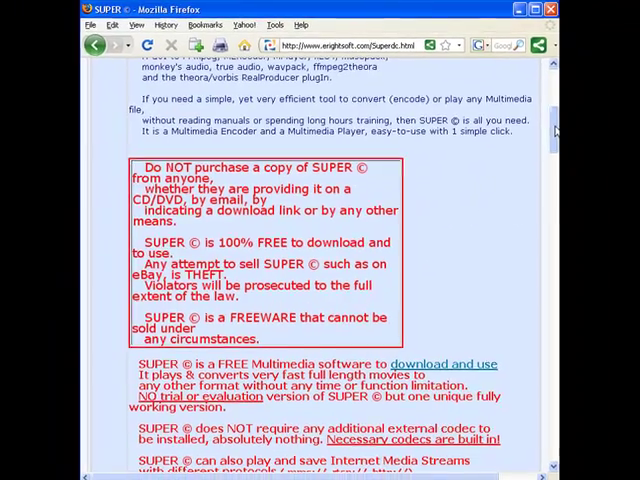
scroll("down", 3)
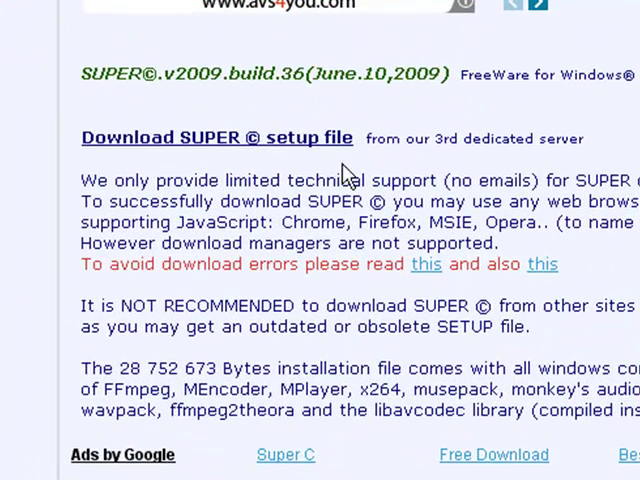
Step: Download SUPERsetup.exe via the setup file link and confirm Save File
scroll("down", 3)
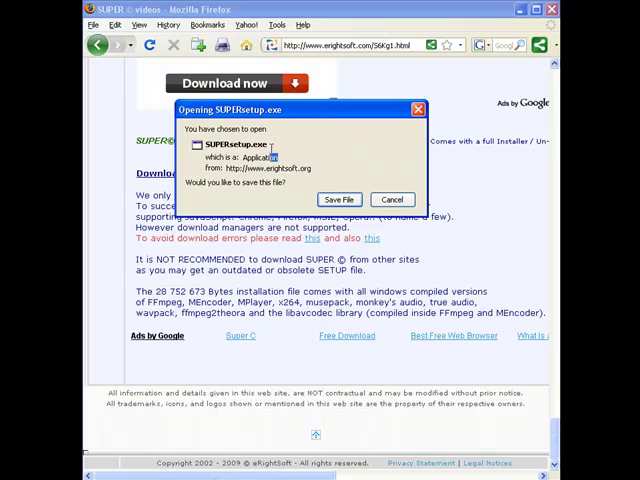
double_click(260, 156)
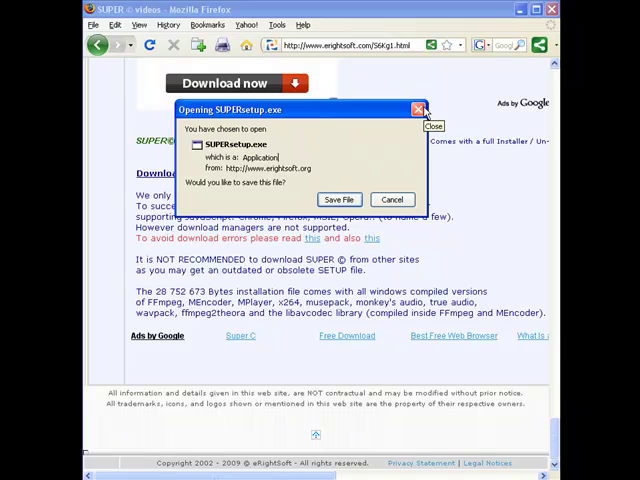
left_click(392, 200)
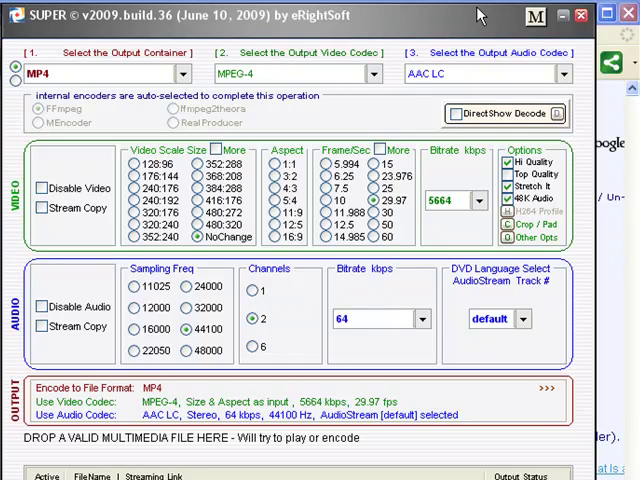
mouse_move(400, 38)
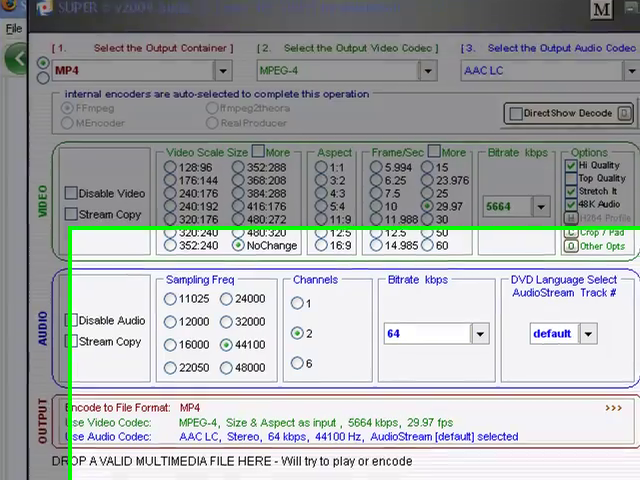
Step: Review the MP4 / MPEG-4 / AAC LC output settings before picking a source video
scroll("down", 3)
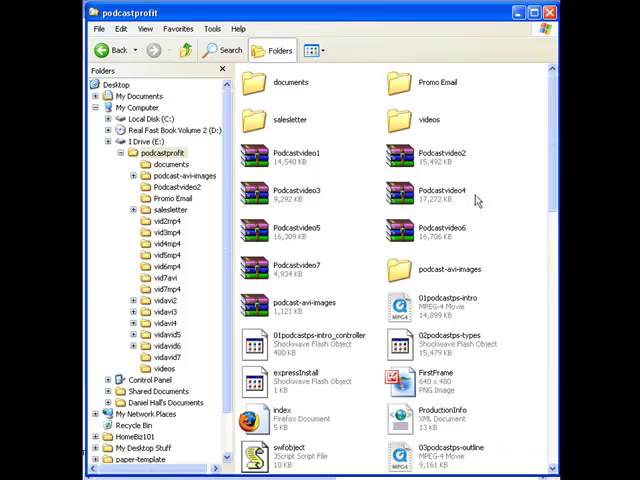
mouse_move(304, 408)
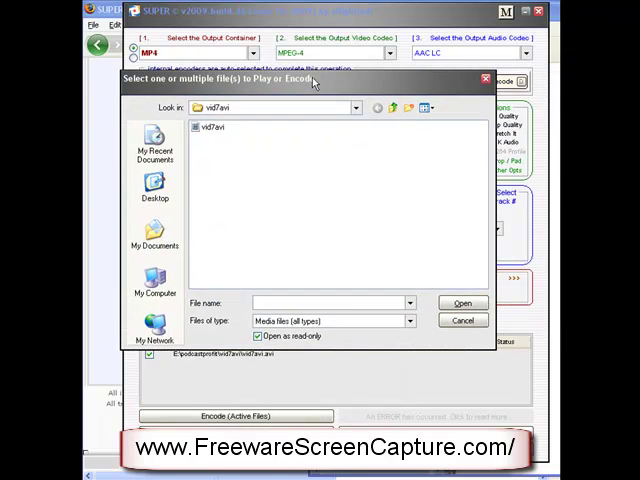
Step: Choose the vid7avi source video in the Play or Encode file chooser
left_click(212, 126)
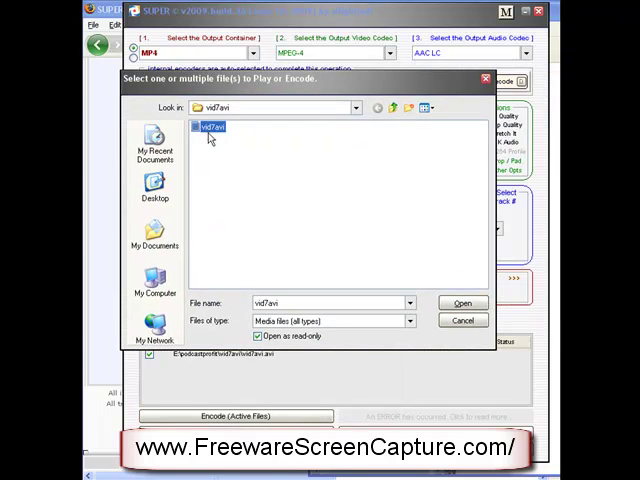
left_click(460, 304)
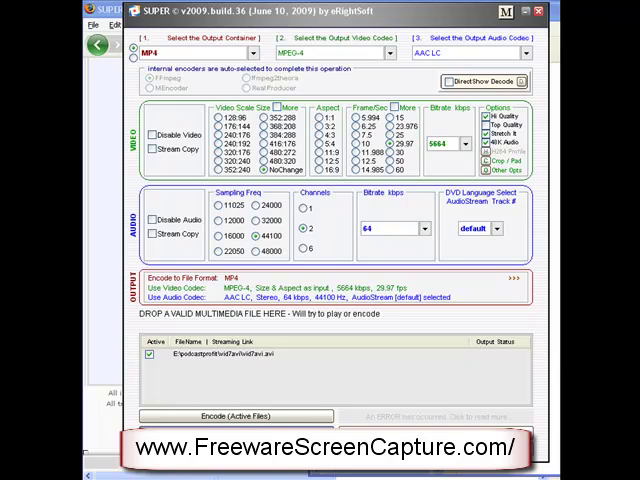
mouse_move(300, 190)
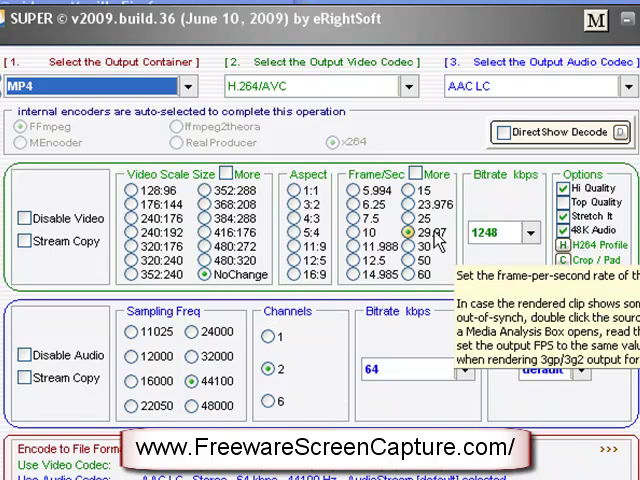
mouse_move(496, 260)
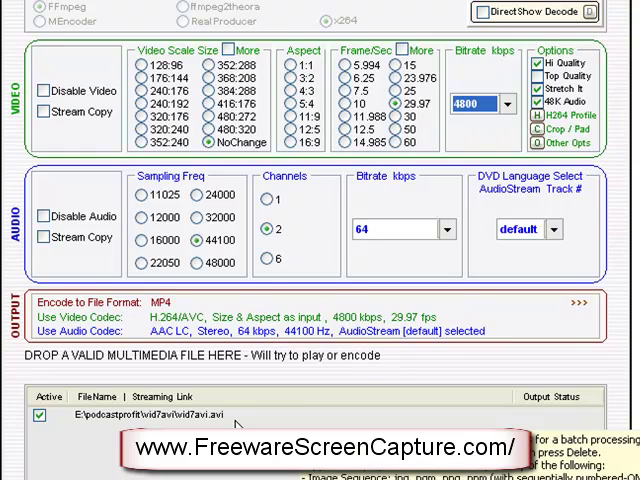
mouse_move(88, 432)
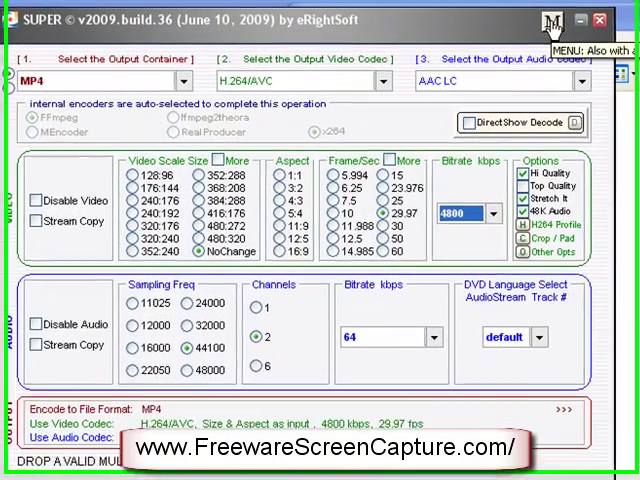
Step: In Output File Saving Management, set the Documents folder as the render destination
left_click(552, 20)
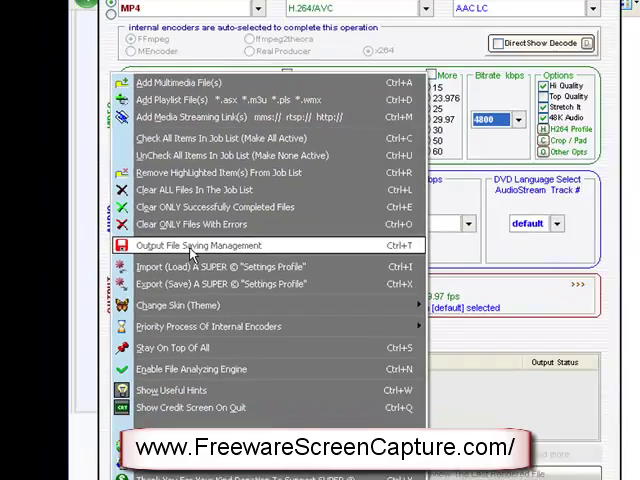
left_click(204, 244)
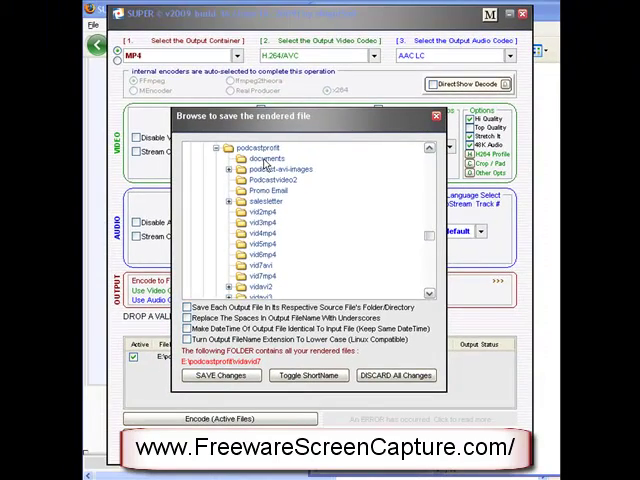
left_click(258, 160)
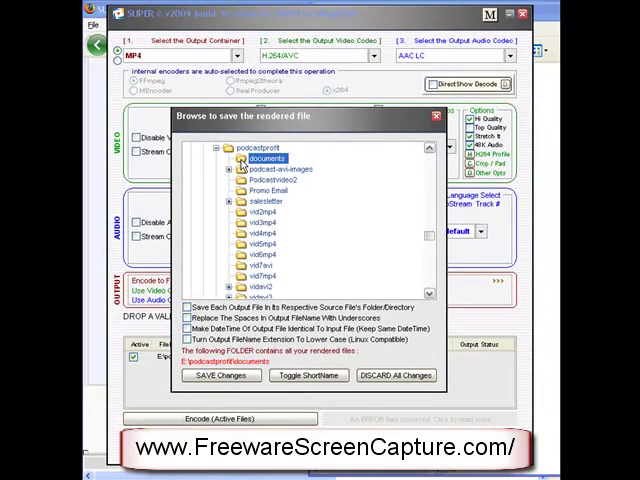
mouse_move(312, 188)
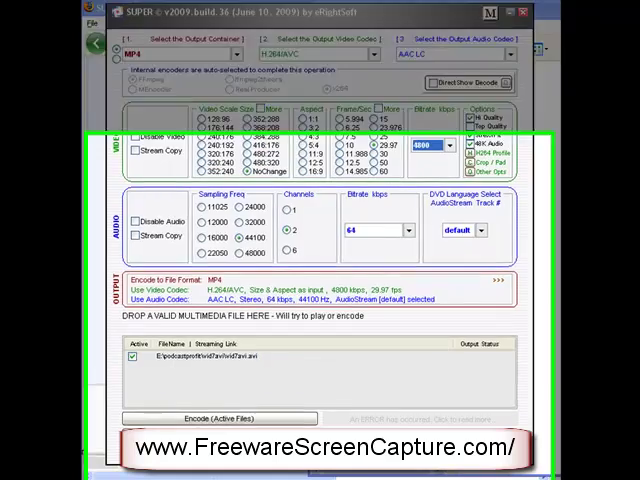
scroll("down", 3)
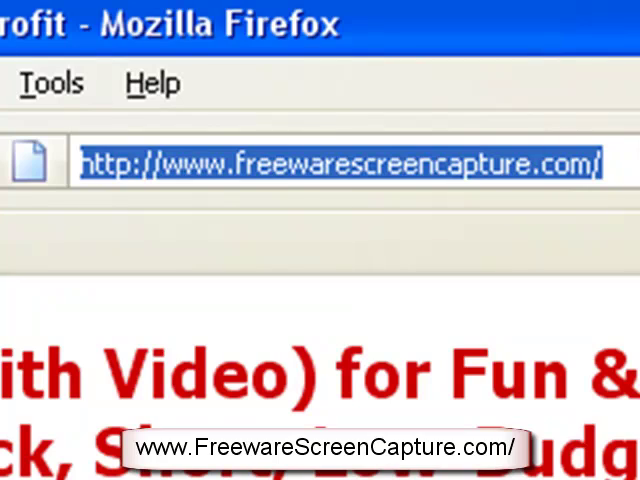
Step: Scroll the freewarescreencapture.com page to the Filmmaking with Video for Fun & Profit cover
scroll("down", 3)
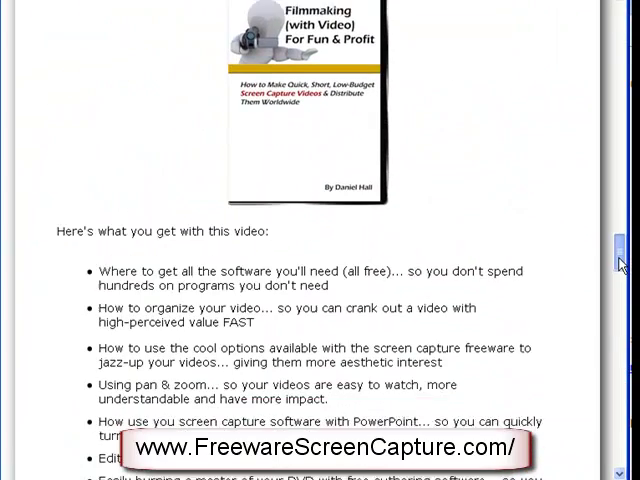
scroll("down", 3)
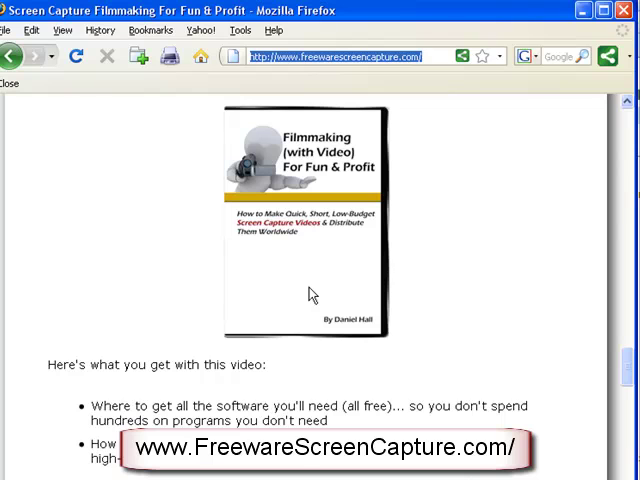
scroll("down", 3)
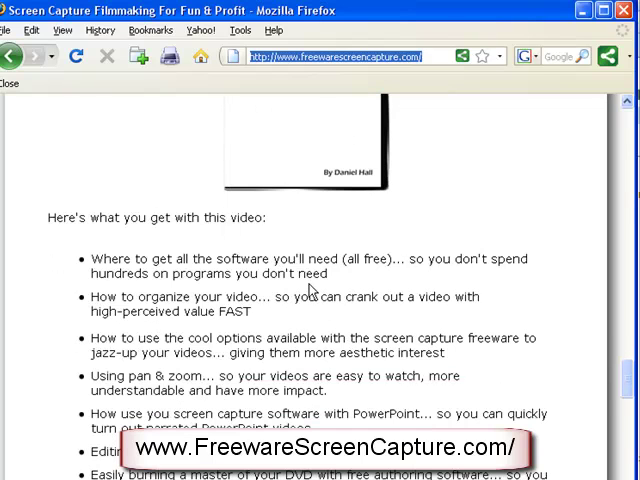
scroll("down", 3)
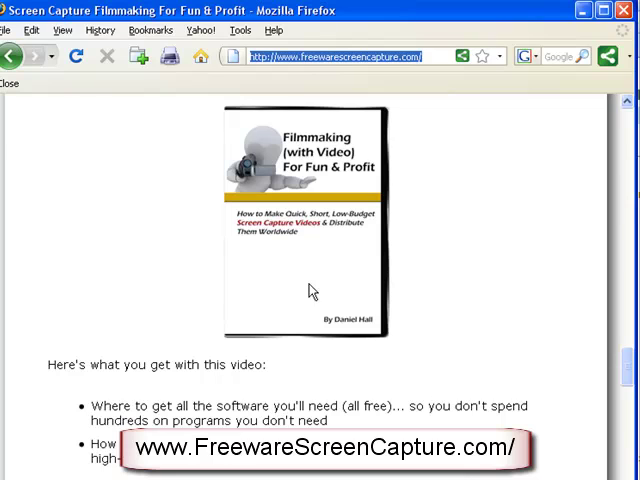
mouse_move(420, 182)
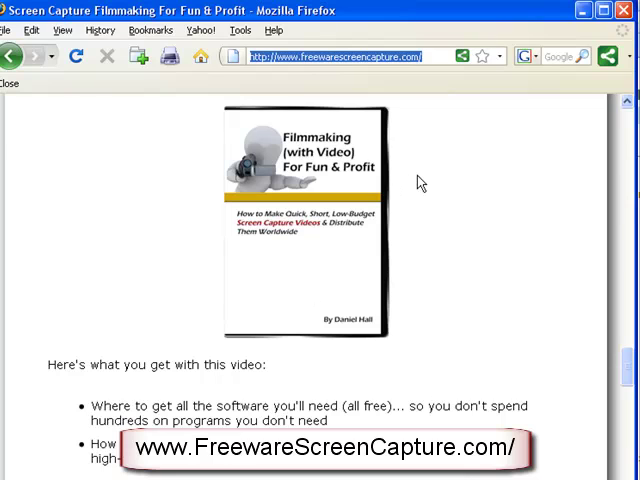
scroll("down", 3)
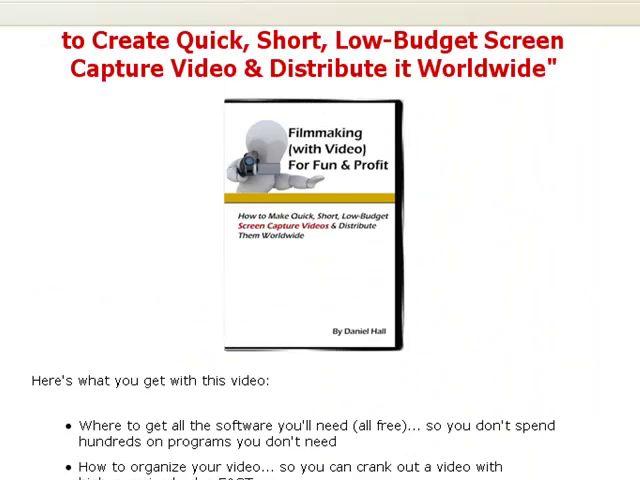
scroll("down", 3)
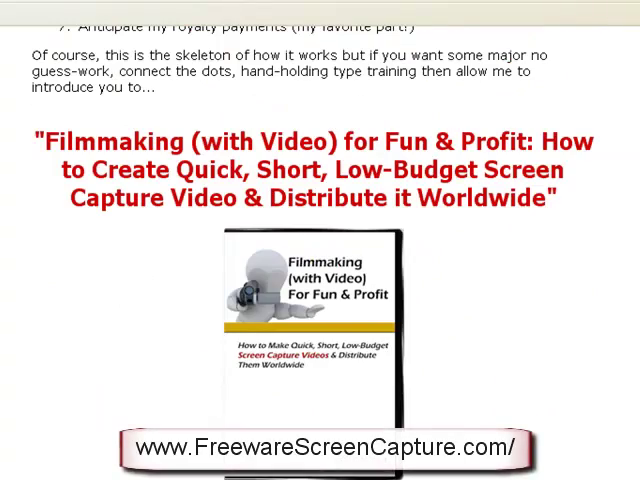